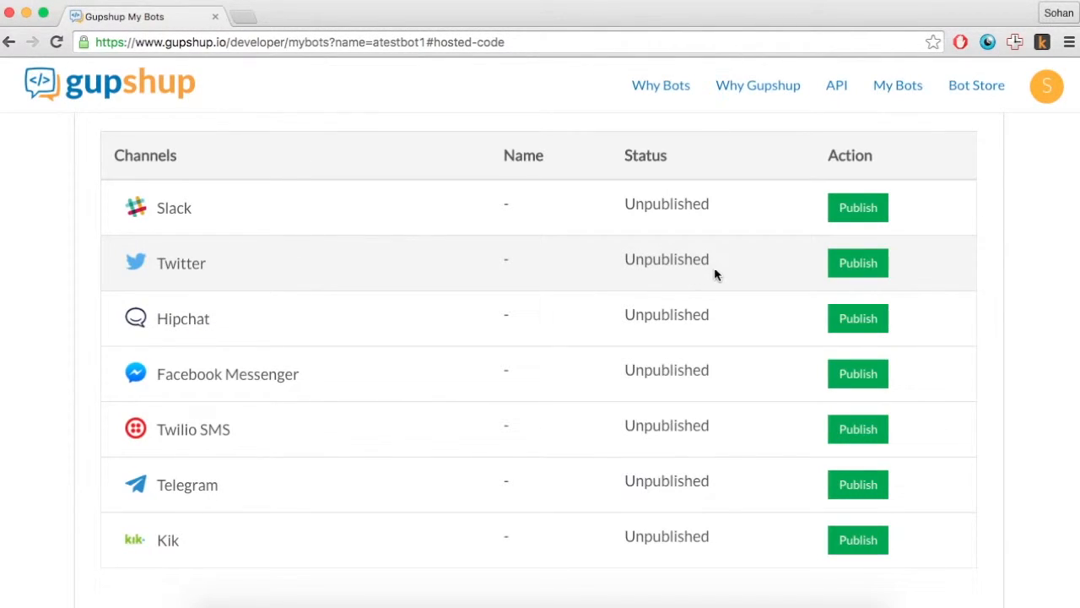
Start the bot's Twitter publishing from the Twitter row and open Twitter Application Management
{"action": "left_click", "coordinate": [858, 262]}
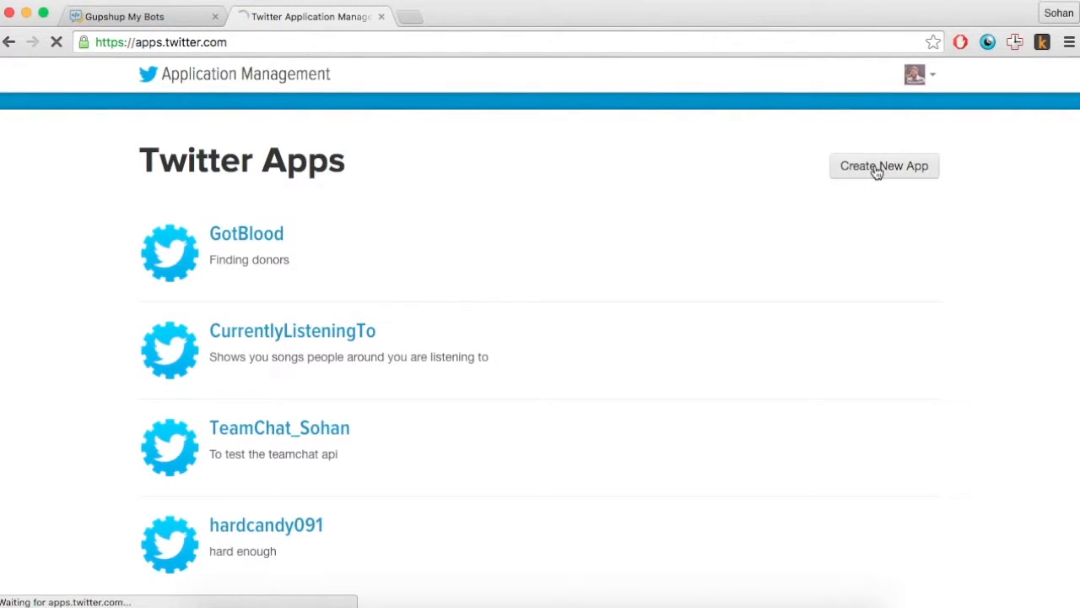
Create Twitter app 'gupshuptestapp' described as a test app, with gupshup.io website and callback
{"action": "left_click", "coordinate": [884, 165]}
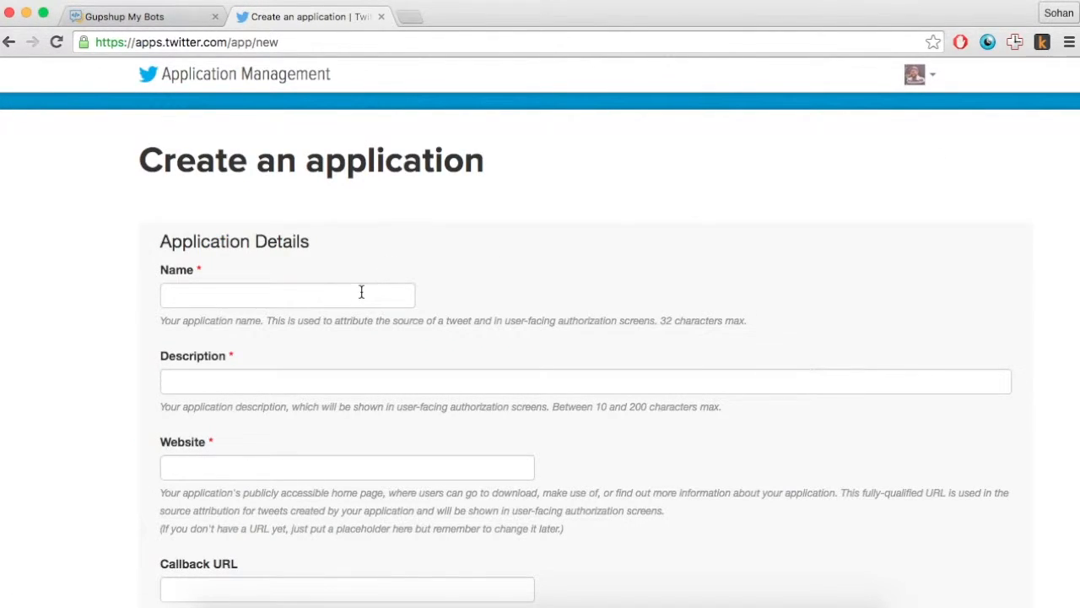
{"action": "type", "text": "gupshuptest"}
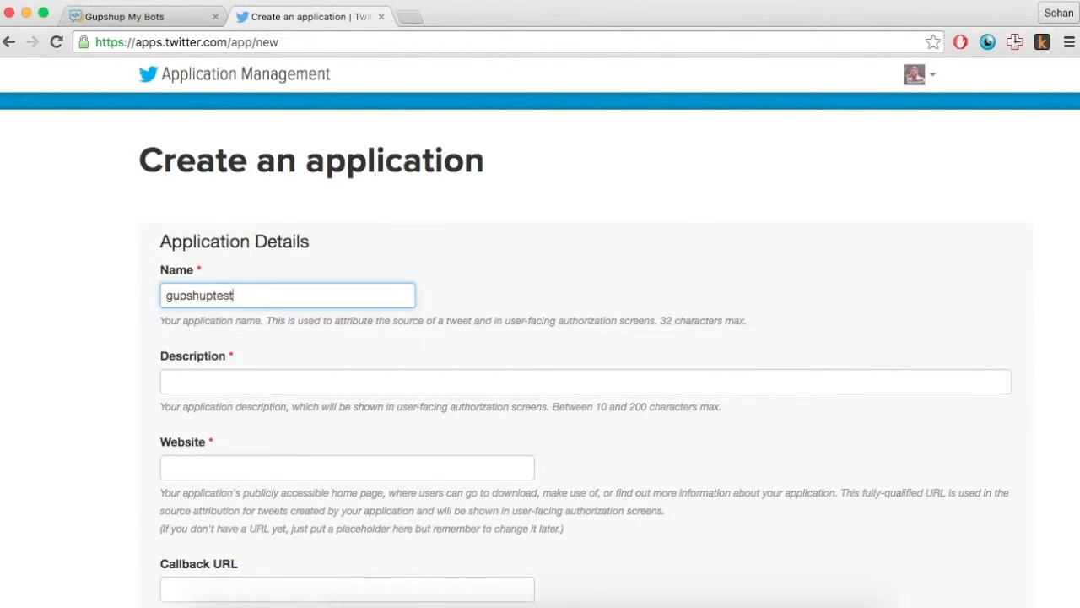
{"action": "type", "text": "this is a test app"}
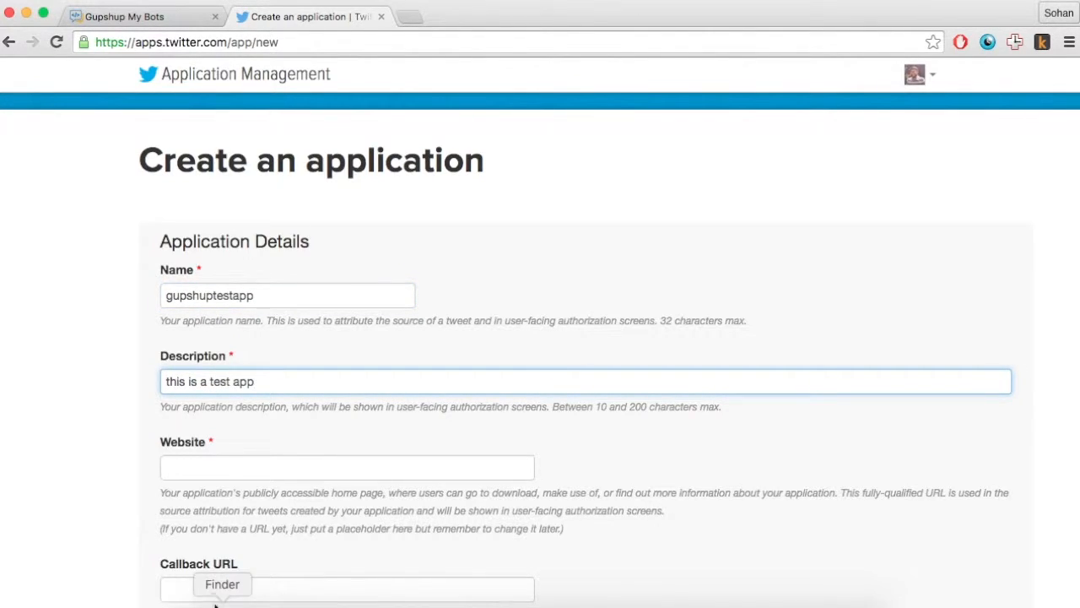
{"action": "type", "text": "http://"}
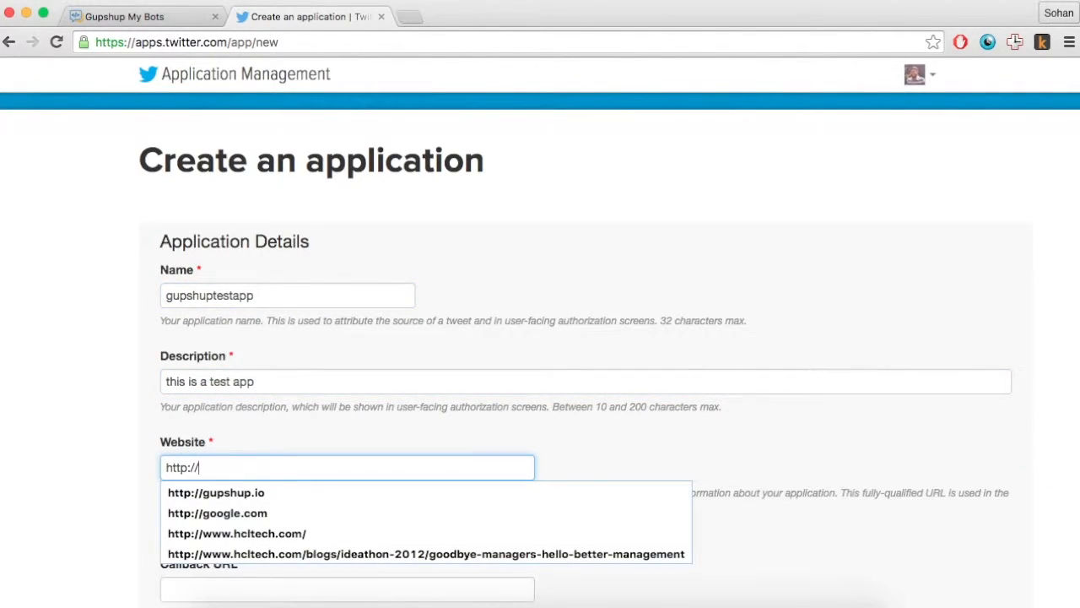
{"action": "left_click", "coordinate": [216, 492]}
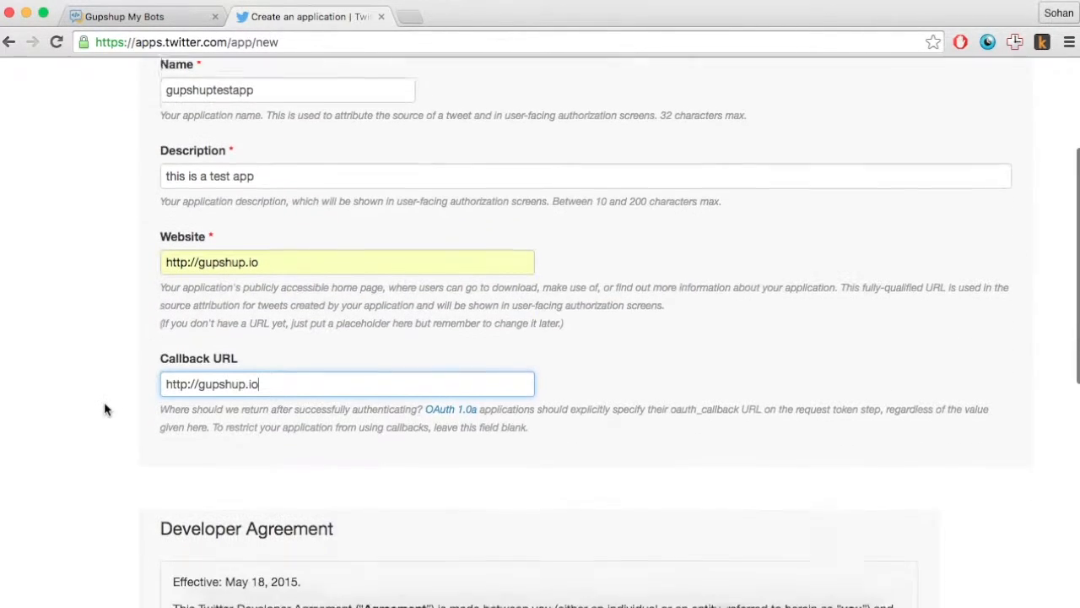
{"action": "scroll", "scroll_direction": "down", "scroll_amount": 3}
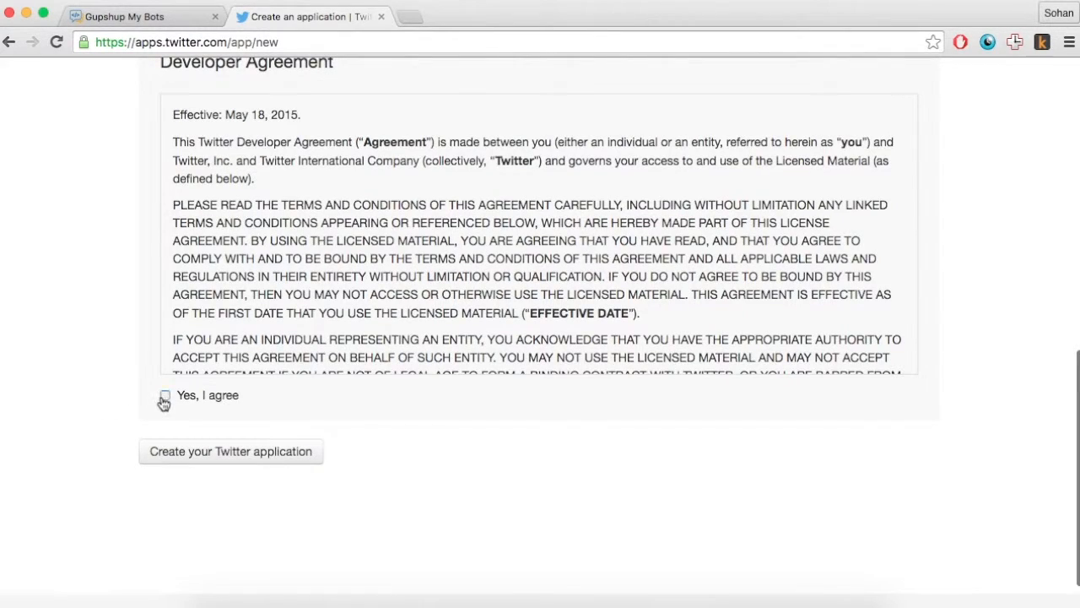
{"action": "left_click", "coordinate": [230, 451]}
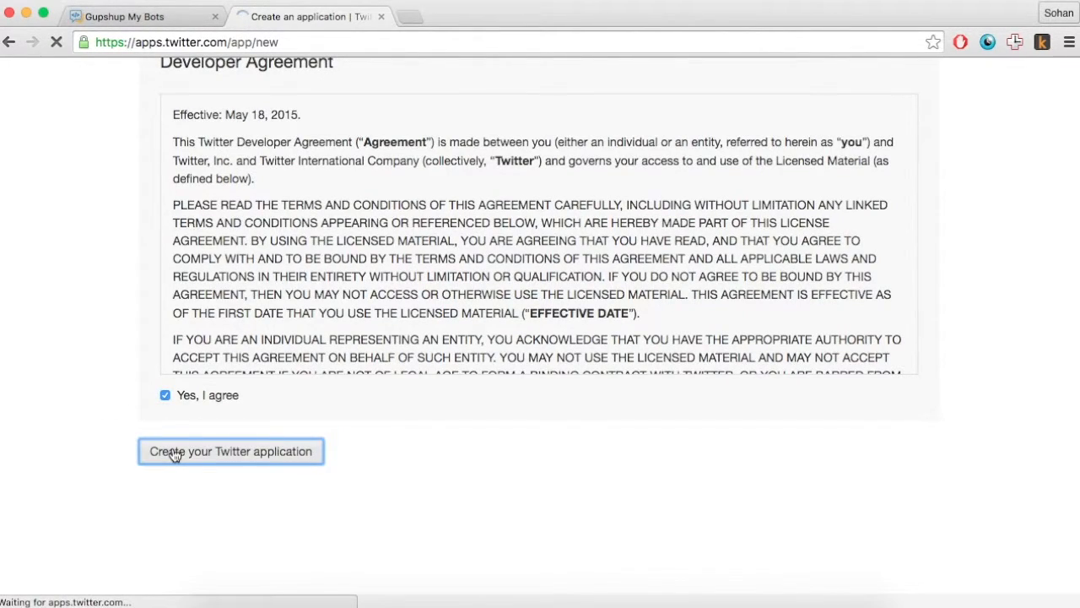
{"action": "left_click", "coordinate": [230, 450]}
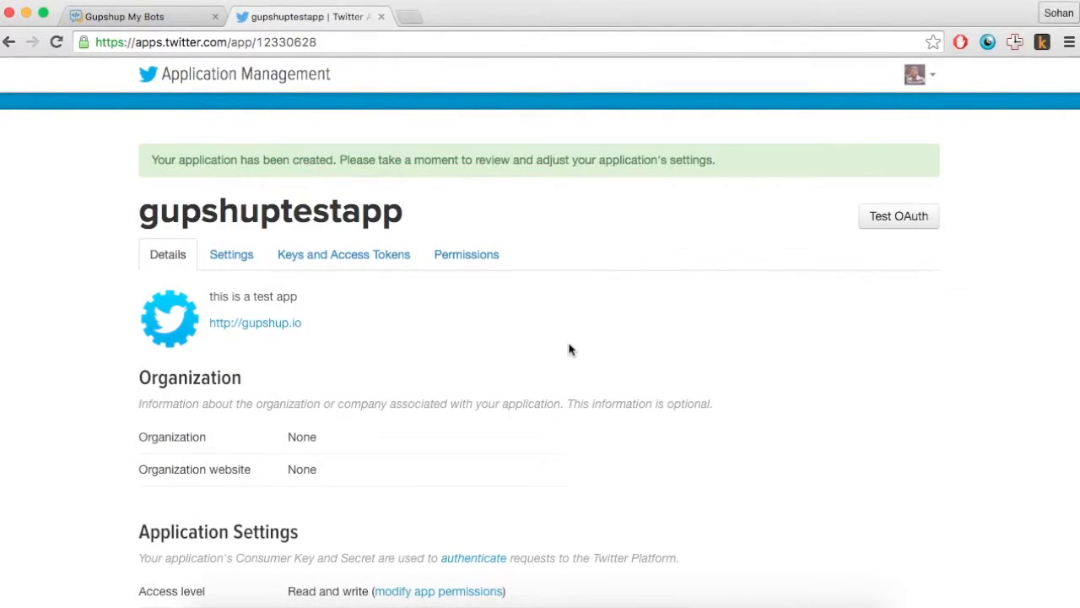
{"action": "scroll", "scroll_direction": "down", "scroll_amount": 3}
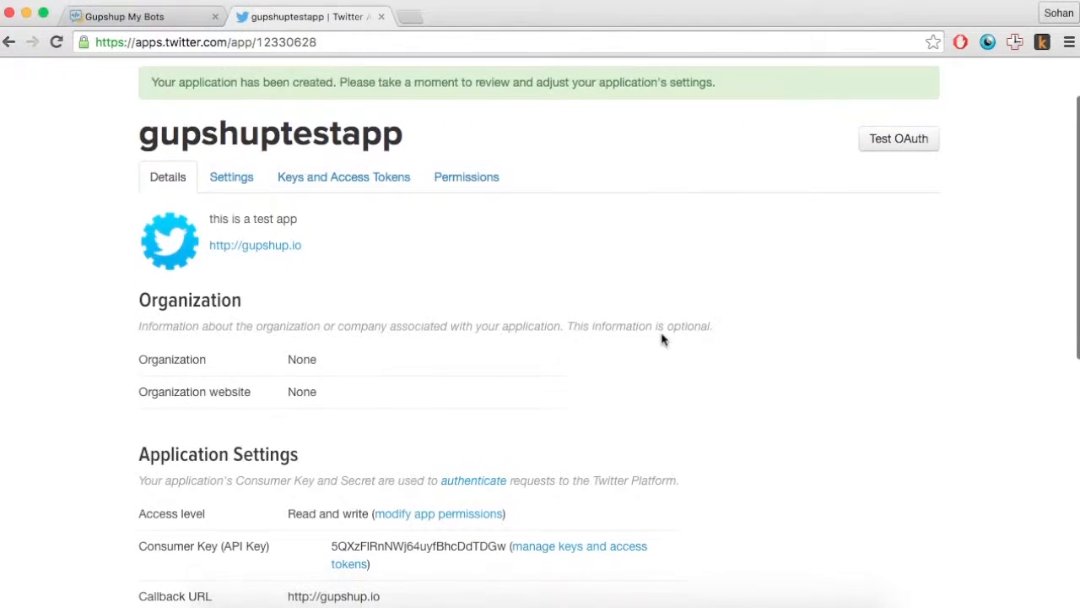
Change gupshuptestapp's permissions to Read, Write and Access direct messages and save them
{"action": "left_click", "coordinate": [466, 177]}
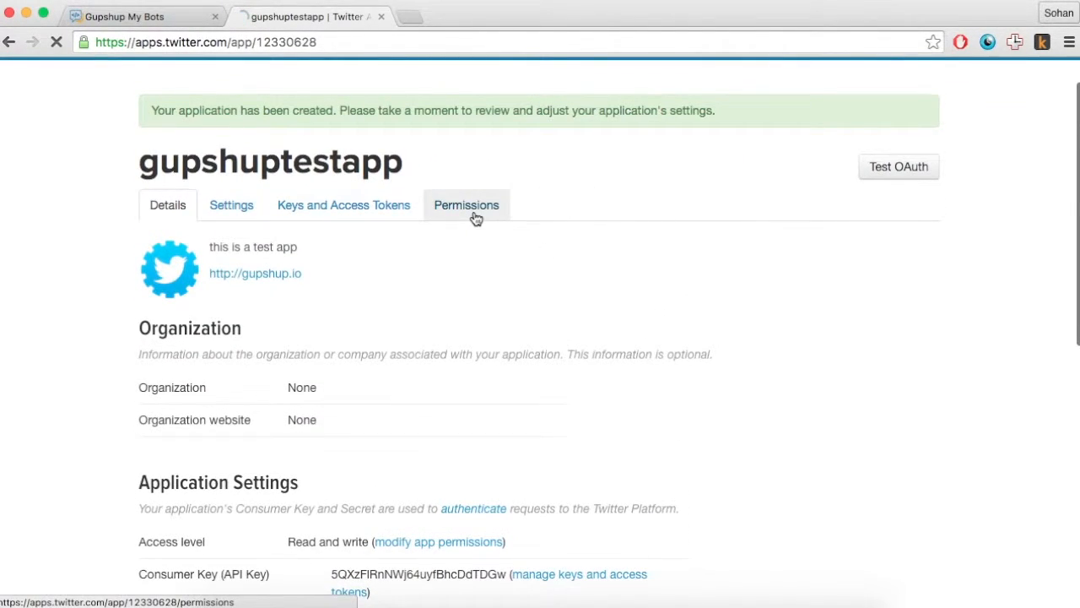
{"action": "left_click", "coordinate": [466, 204]}
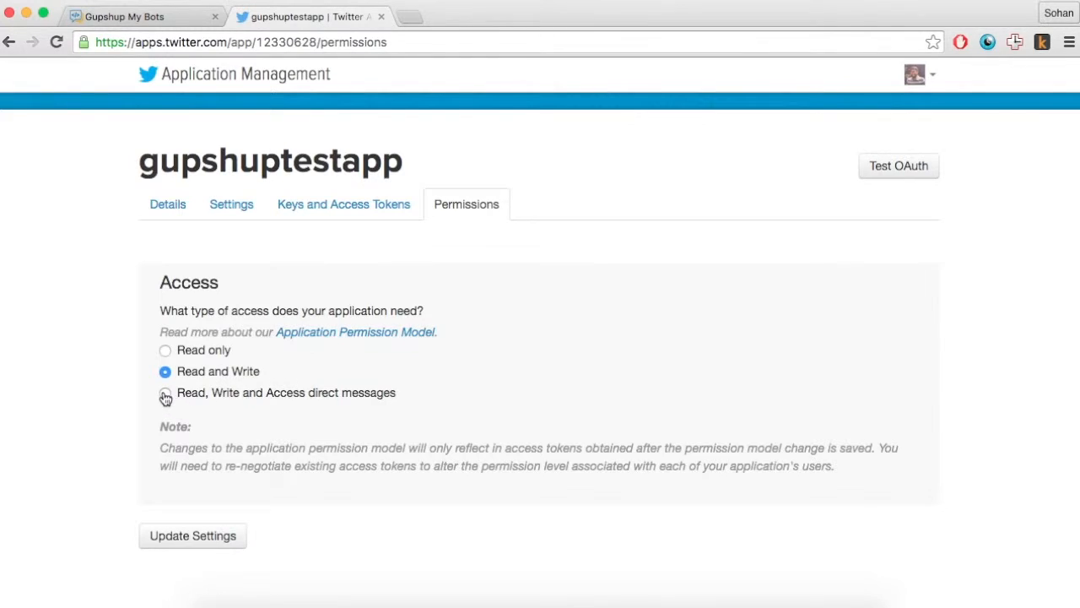
{"action": "left_click", "coordinate": [165, 393]}
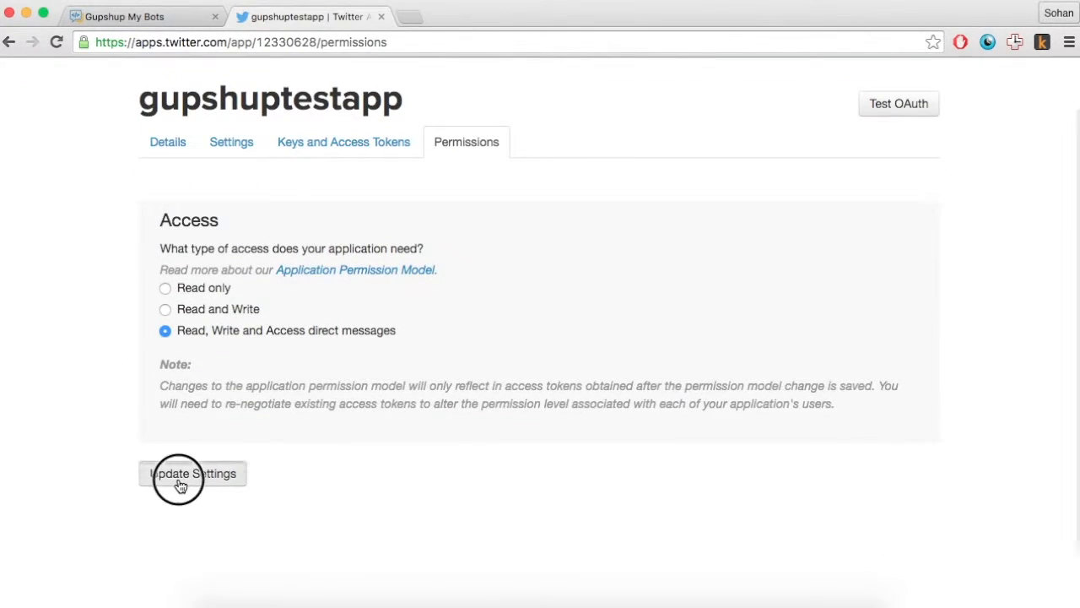
{"action": "left_click", "coordinate": [193, 473]}
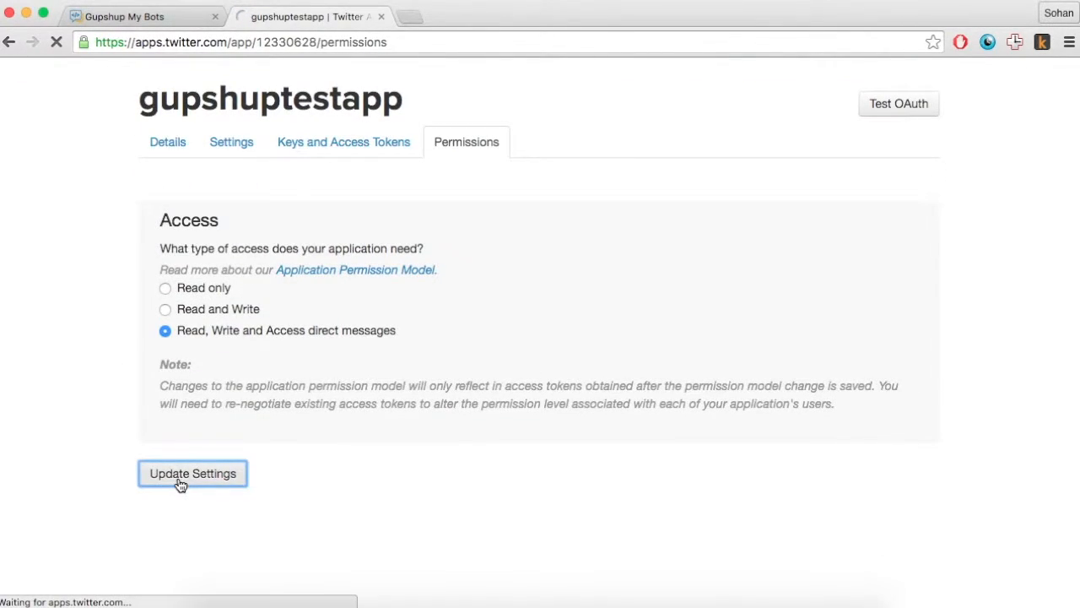
{"action": "left_click", "coordinate": [192, 472]}
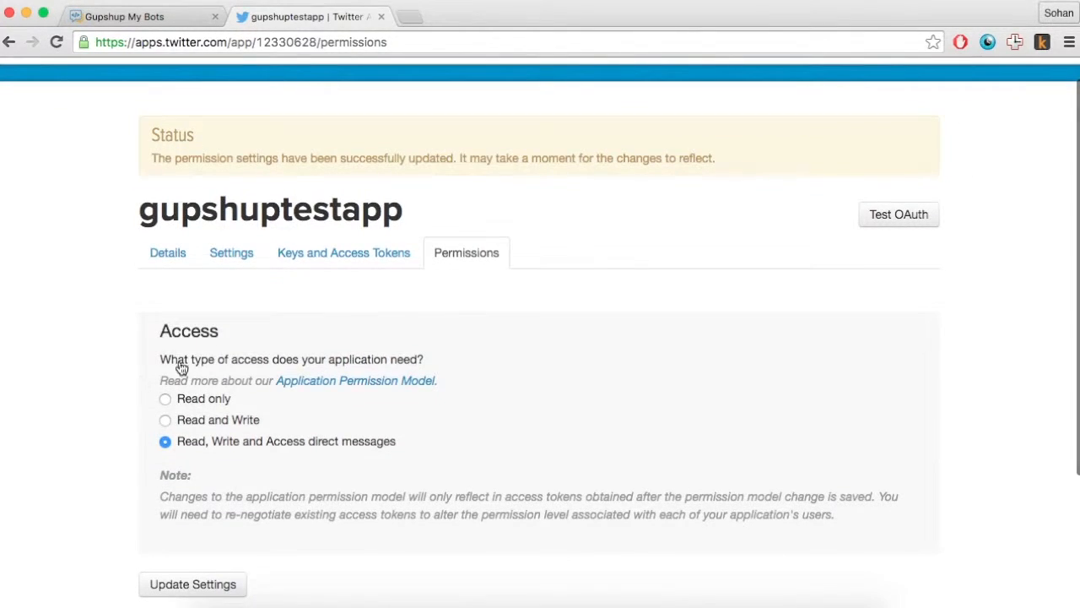
{"action": "left_click", "coordinate": [343, 252]}
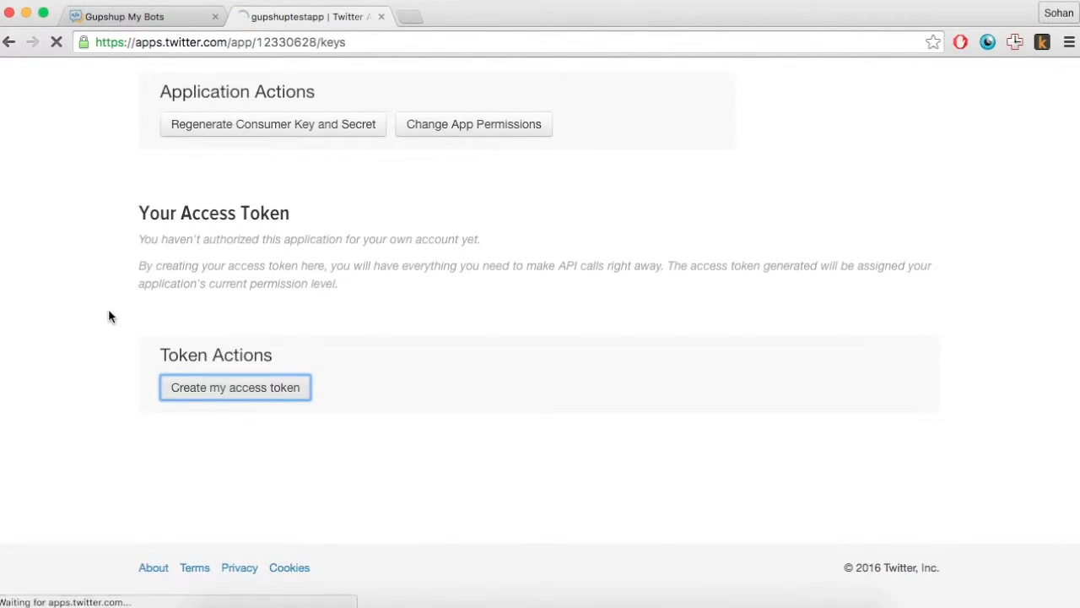
Generate gupshuptestapp's access token and access token secret, then scroll to view them
{"action": "left_click", "coordinate": [234, 387]}
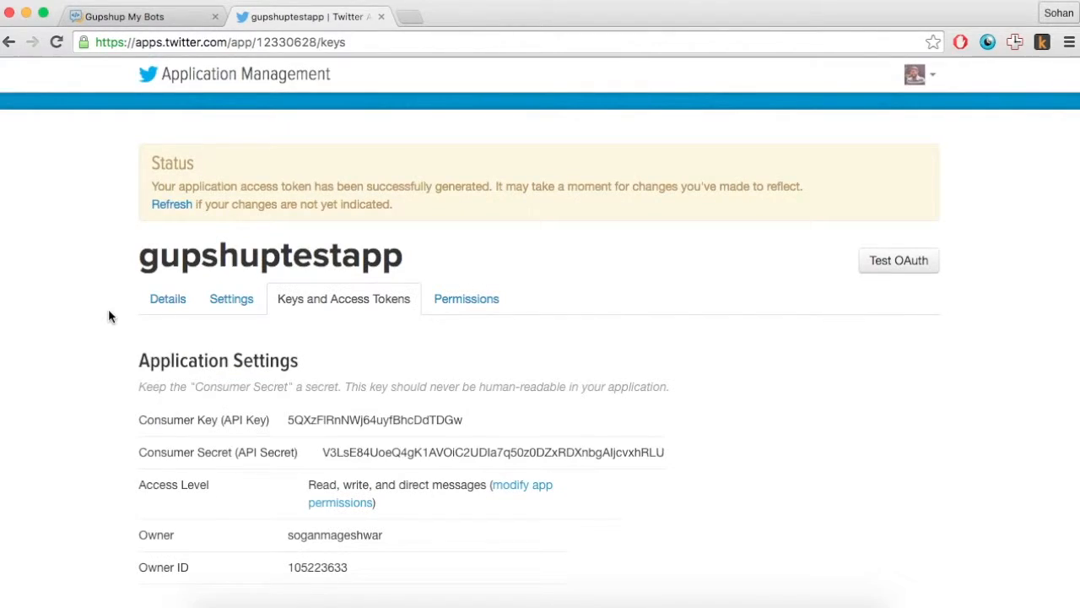
{"action": "scroll", "scroll_direction": "down", "scroll_amount": 3}
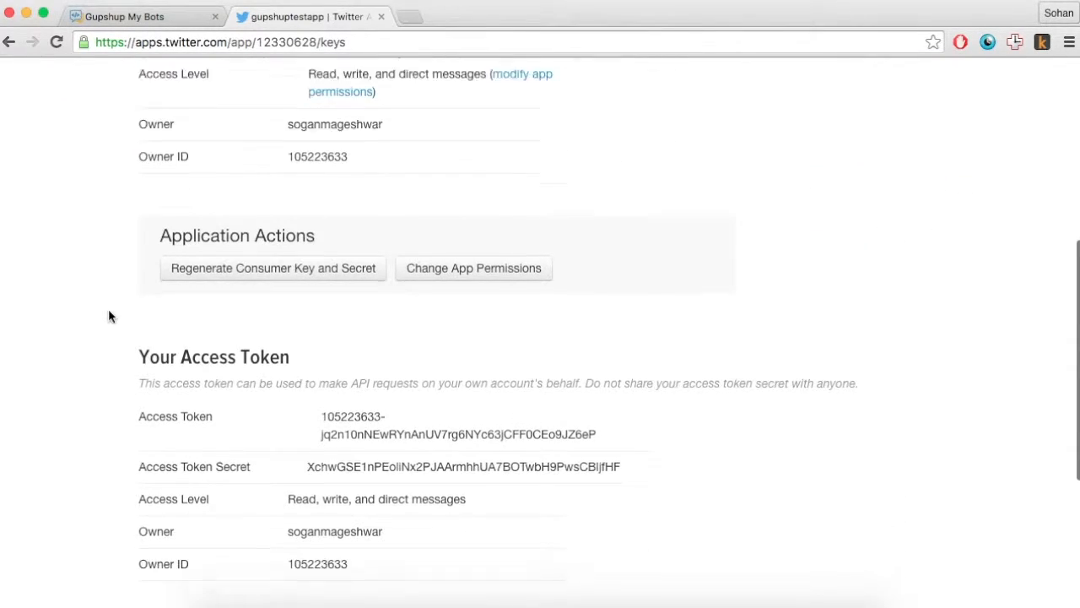
{"action": "scroll", "scroll_direction": "down", "scroll_amount": 3}
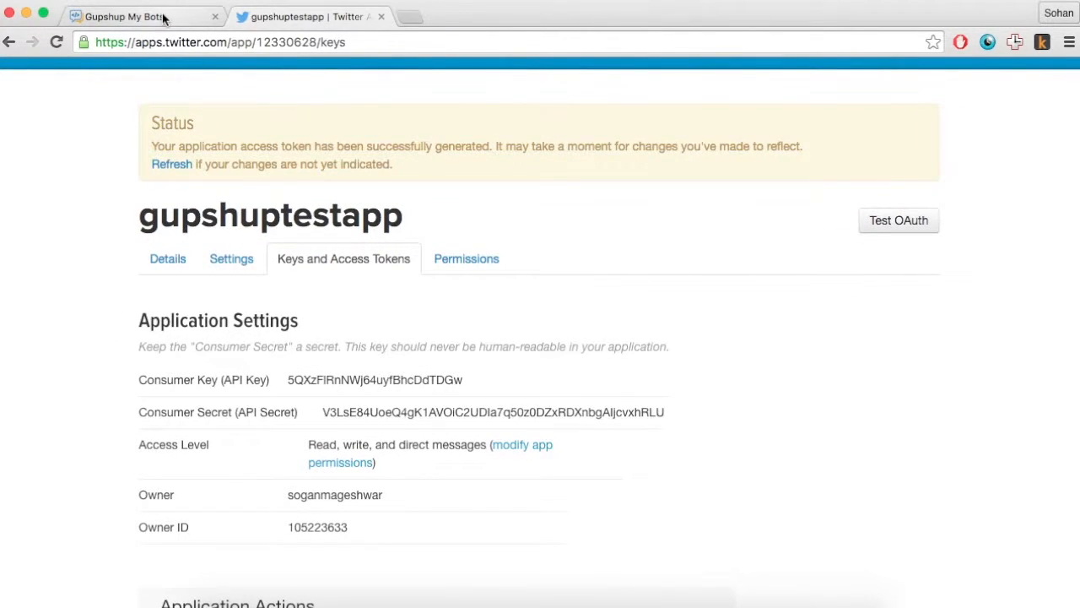
{"action": "left_click", "coordinate": [118, 16]}
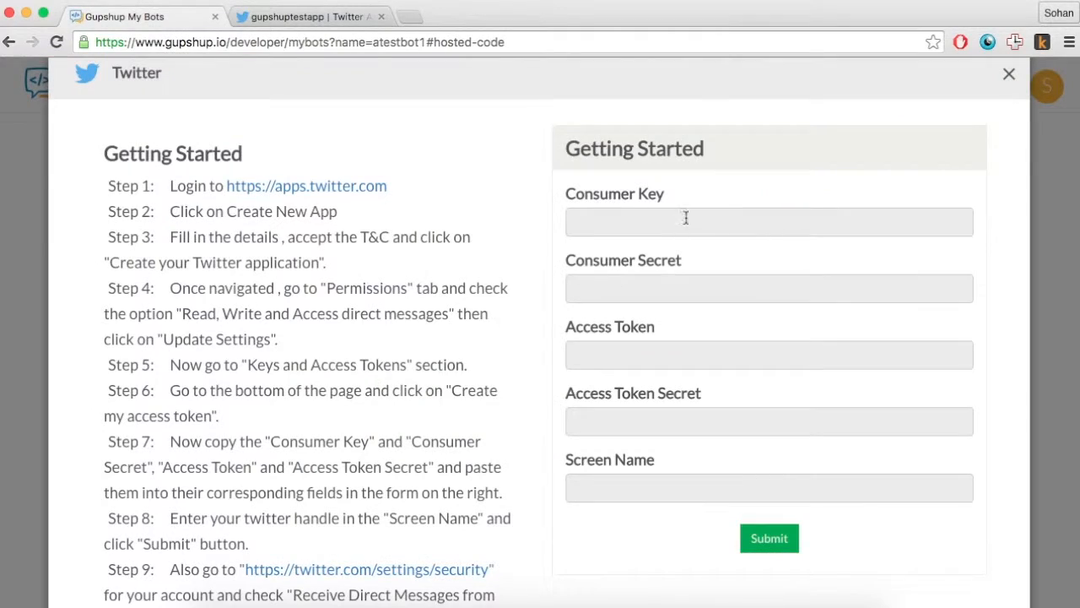
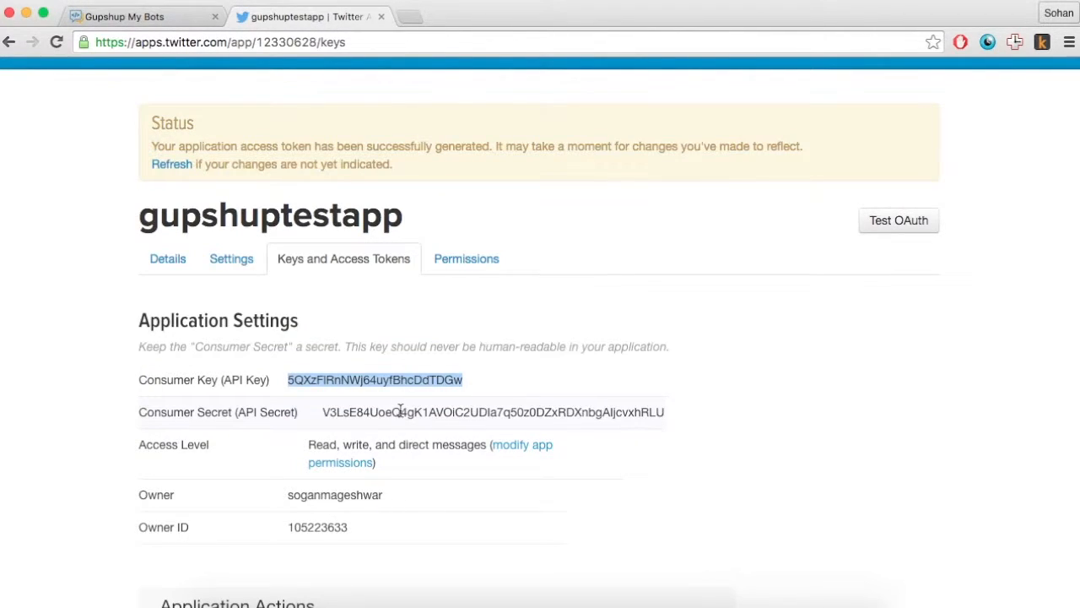
{"action": "left_click", "coordinate": [126, 16]}
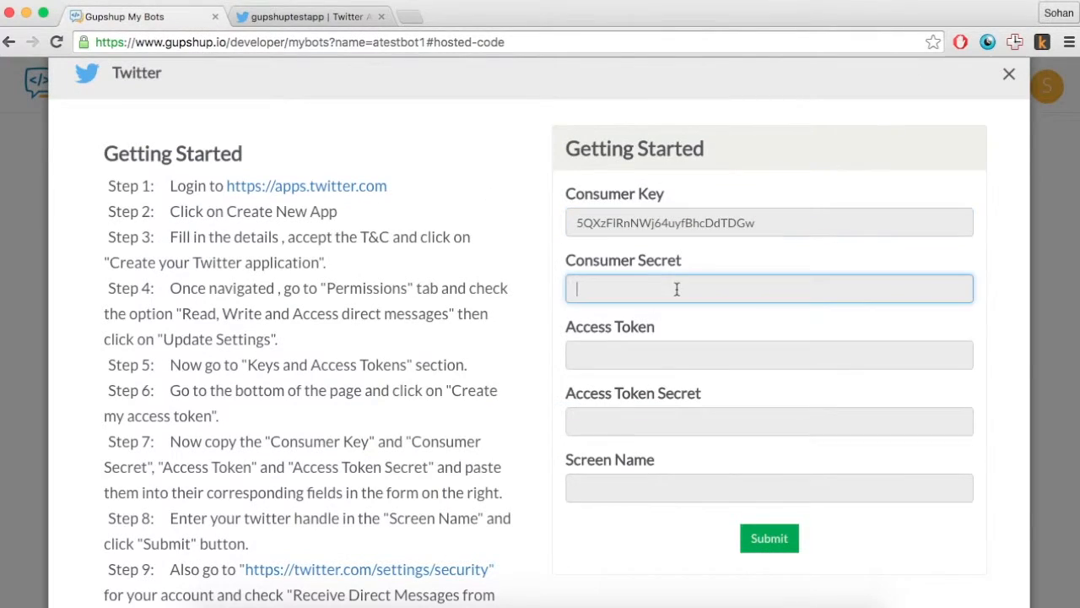
{"action": "left_click", "coordinate": [310, 16]}
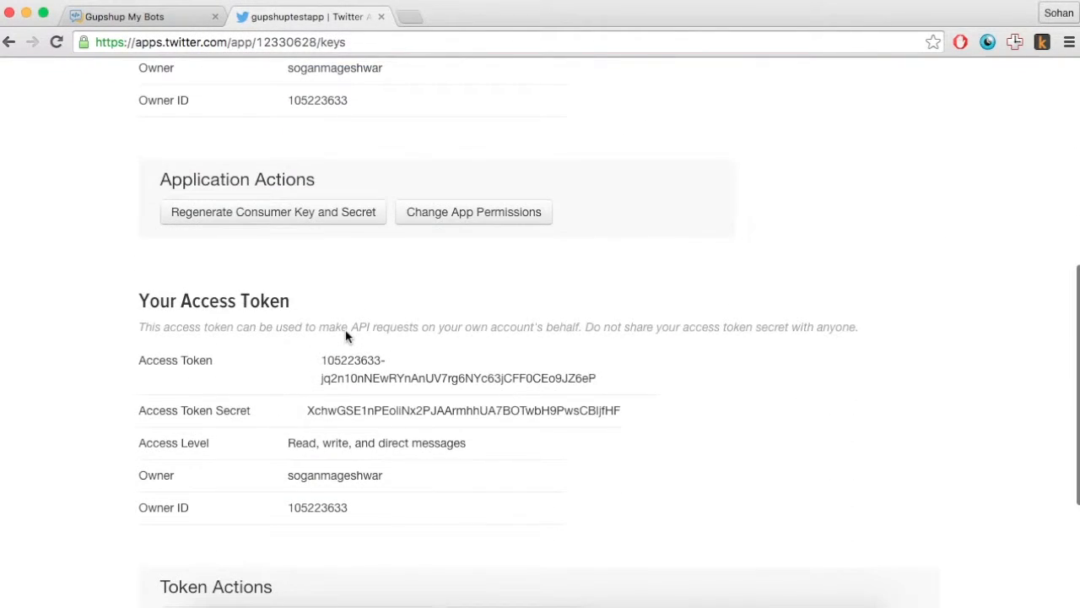
{"action": "left_click", "coordinate": [353, 361]}
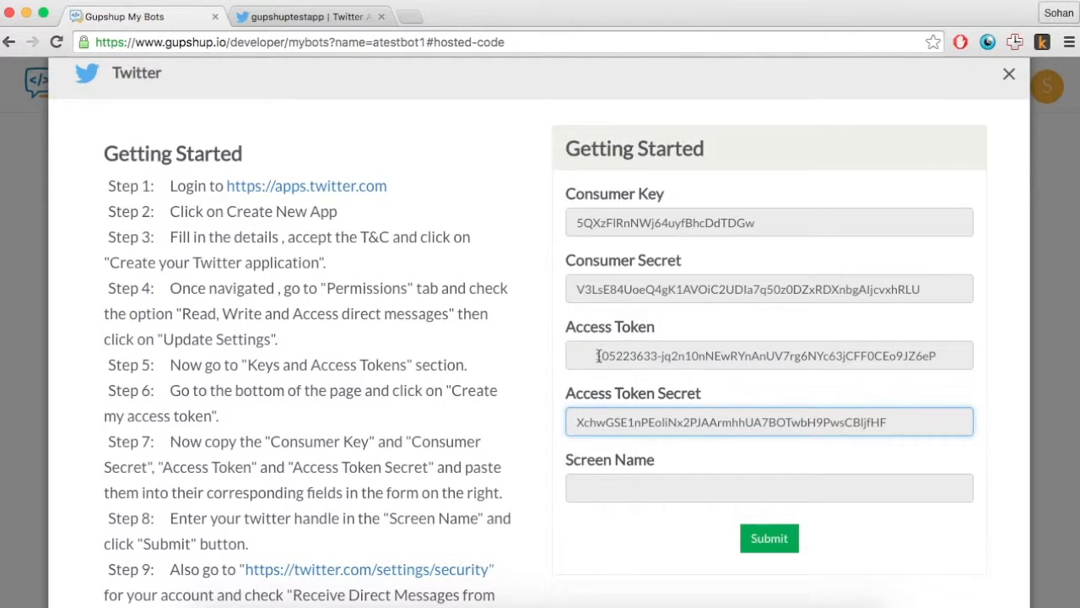
{"action": "type", "text": "gup"}
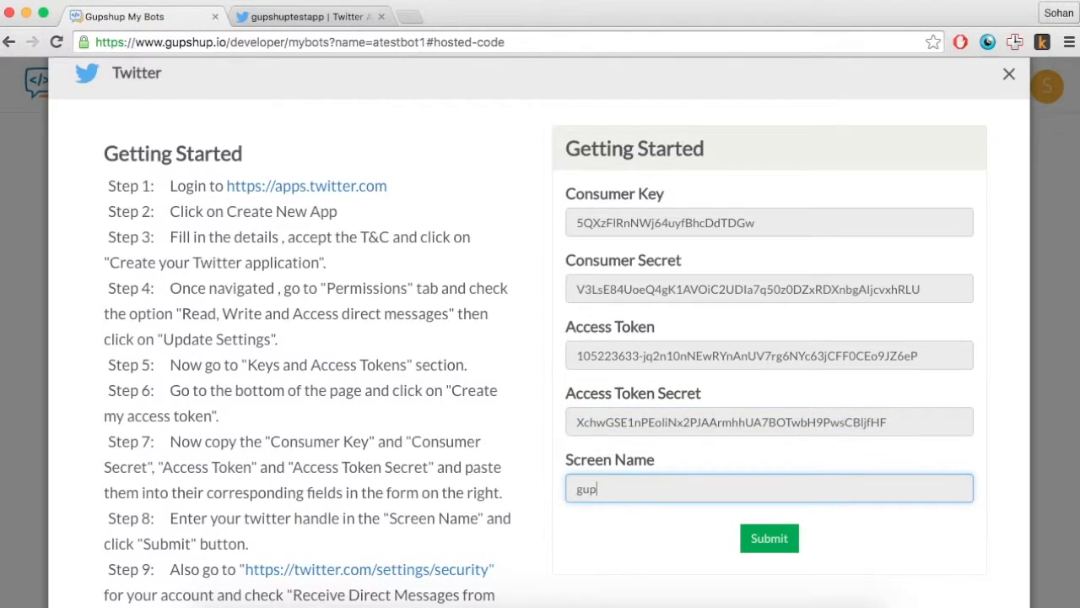